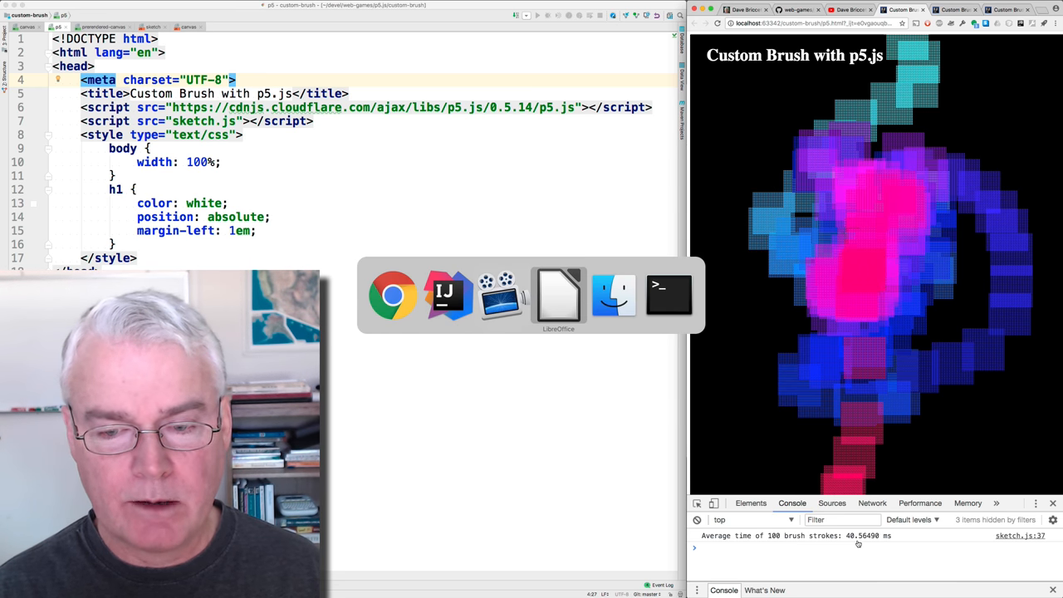
Step: Enter 40.56 in the p5.js average-time cell of the timing spreadsheet
{"action": "left_click", "coordinate": [558, 296]}
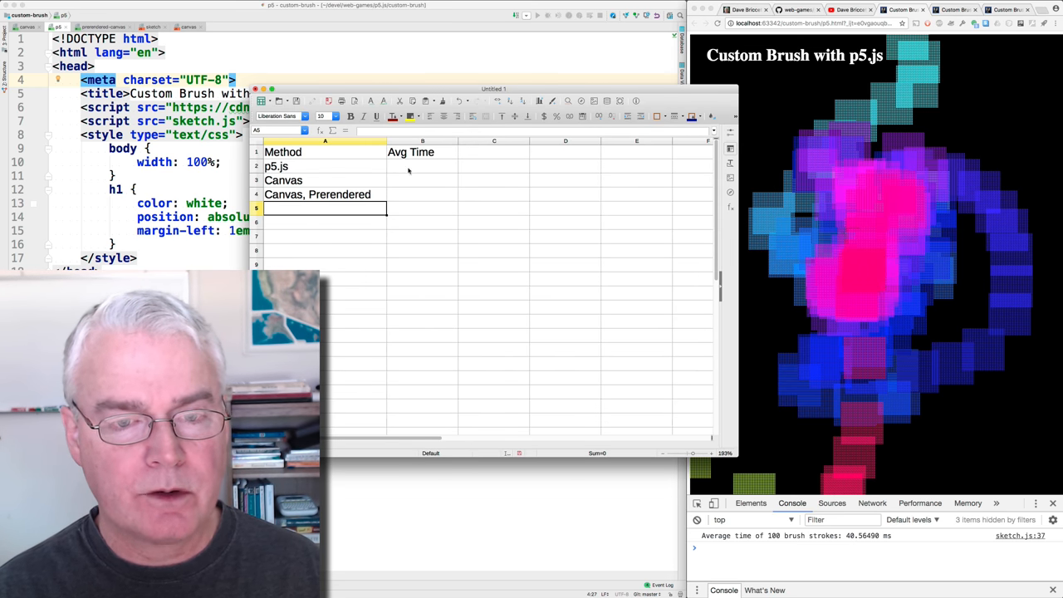
{"action": "left_click", "coordinate": [422, 166]}
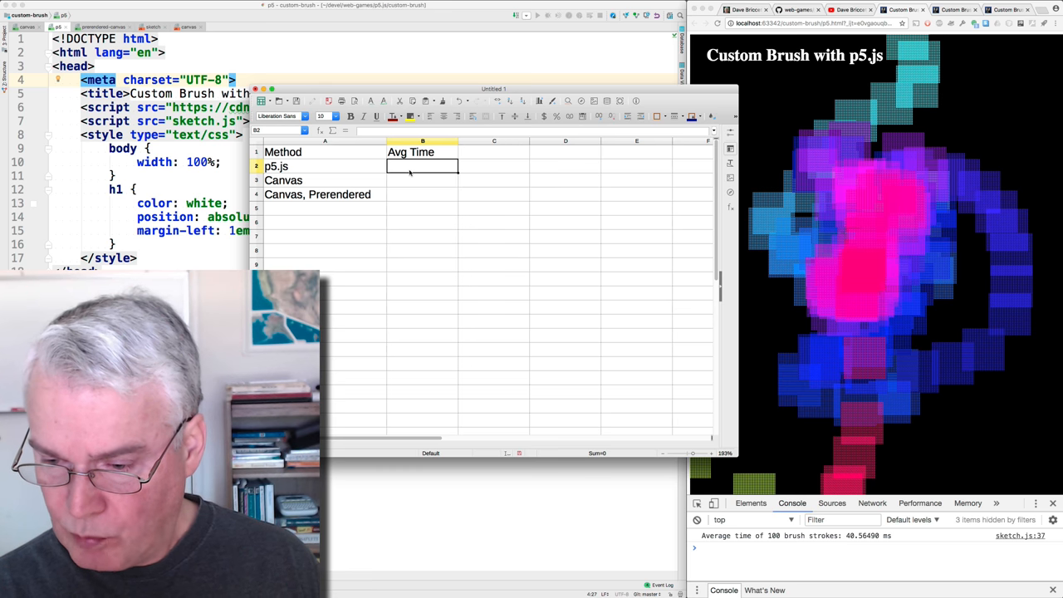
{"action": "type", "text": "40.56"}
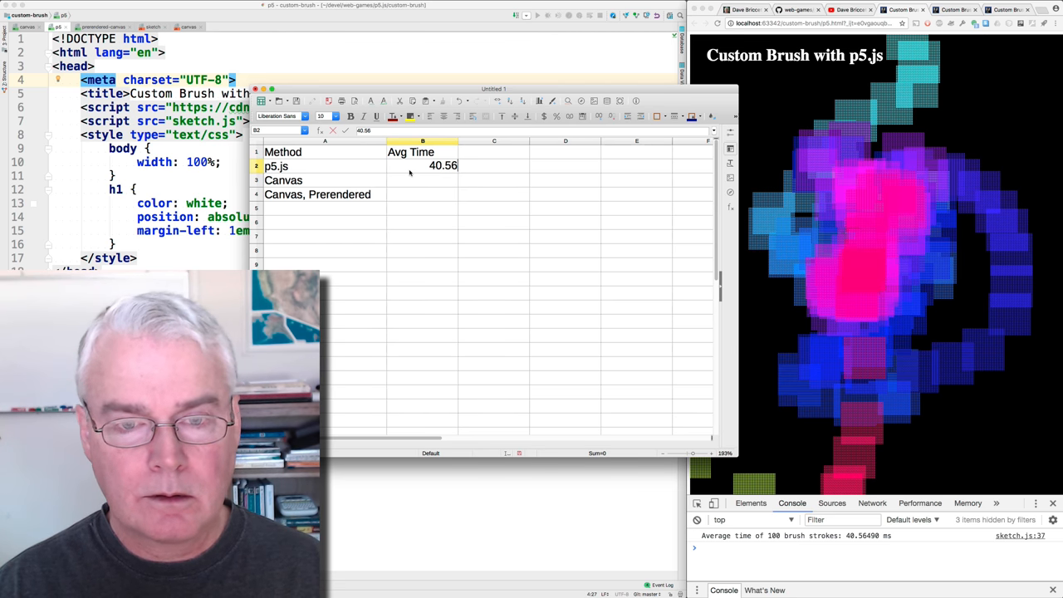
{"action": "left_click", "coordinate": [422, 179]}
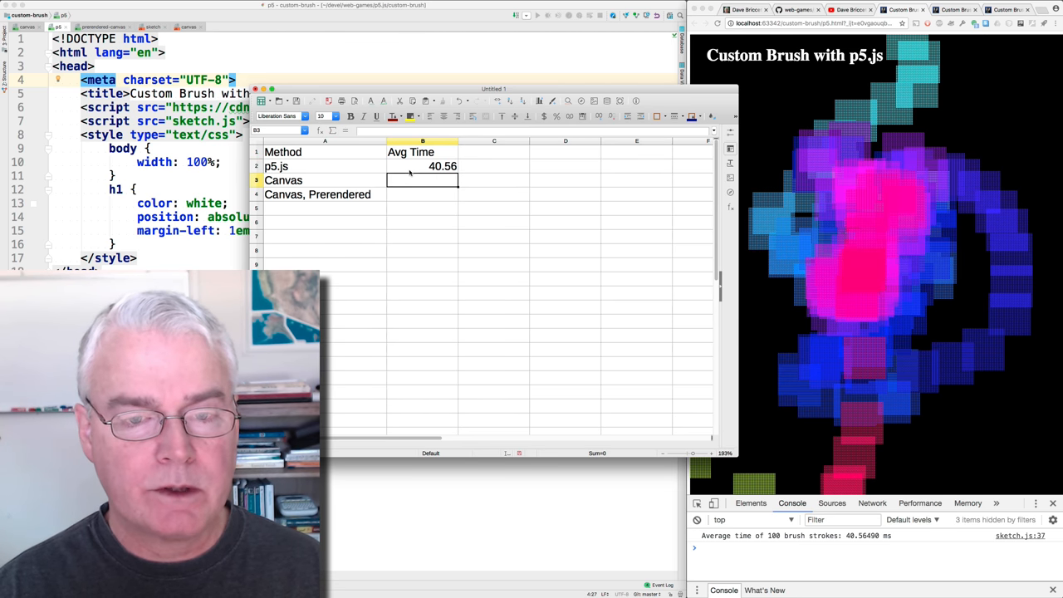
{"action": "left_click", "coordinate": [422, 167]}
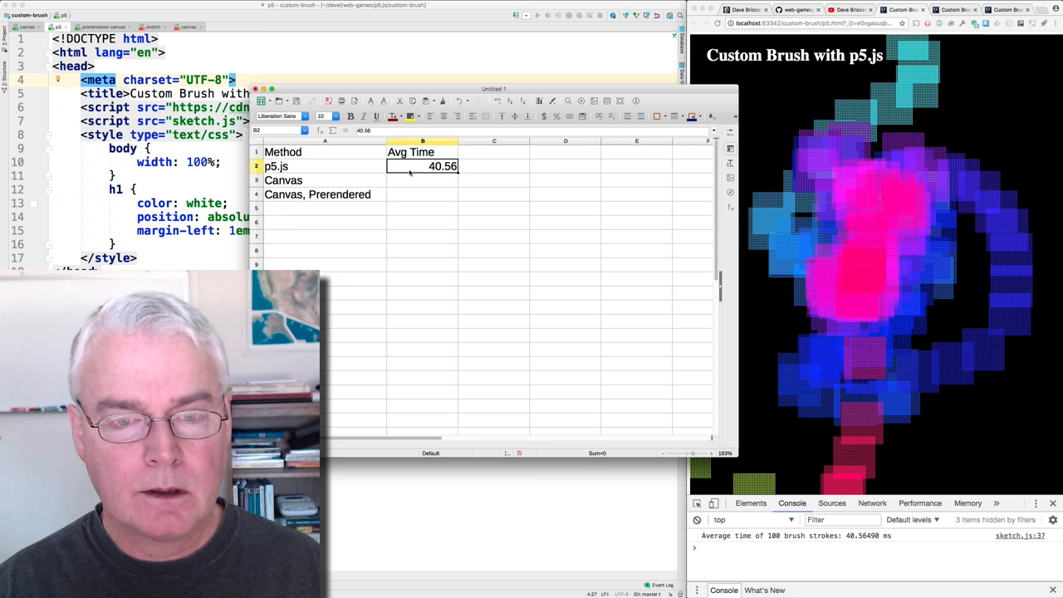
{"action": "left_click", "coordinate": [422, 179]}
{"action": "type", "text": "0.29"}
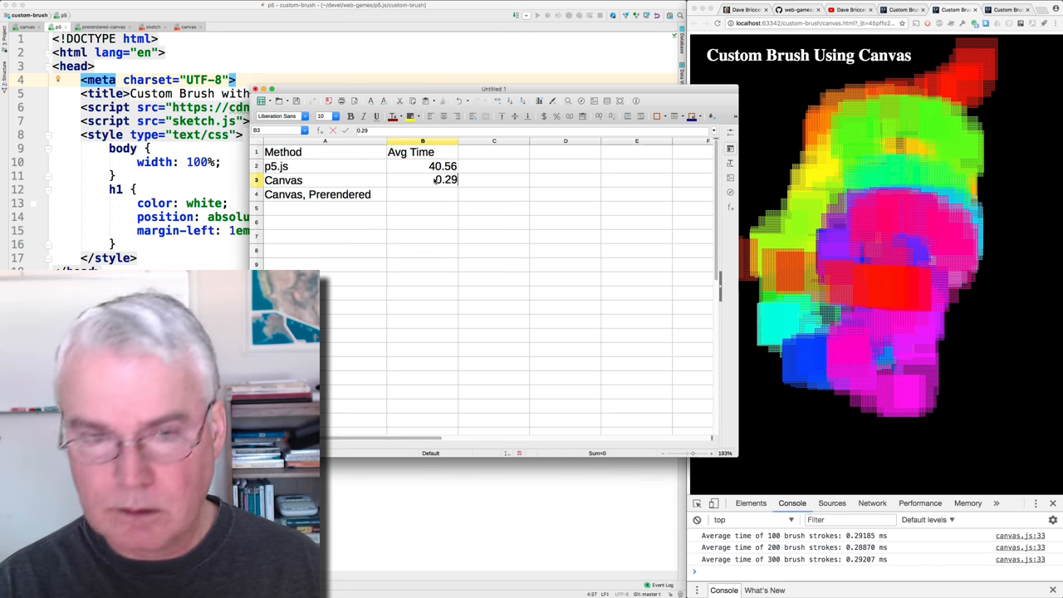
Step: Commit 0.29 as the Canvas average time
{"action": "left_click", "coordinate": [422, 194]}
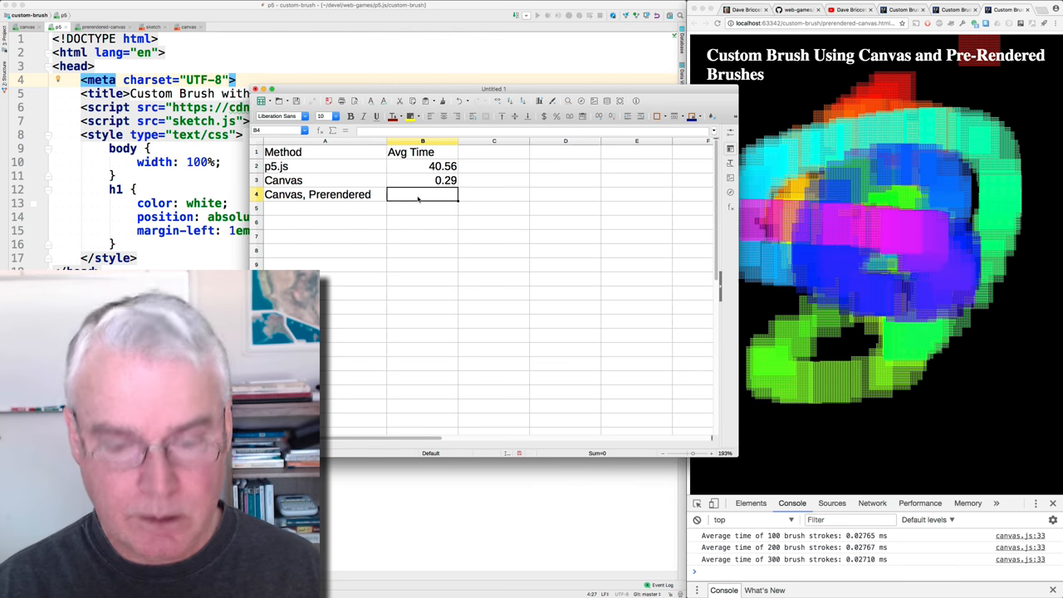
Step: Enter 0.027 as the Canvas, Prerendered average time
{"action": "type", "text": "0.027"}
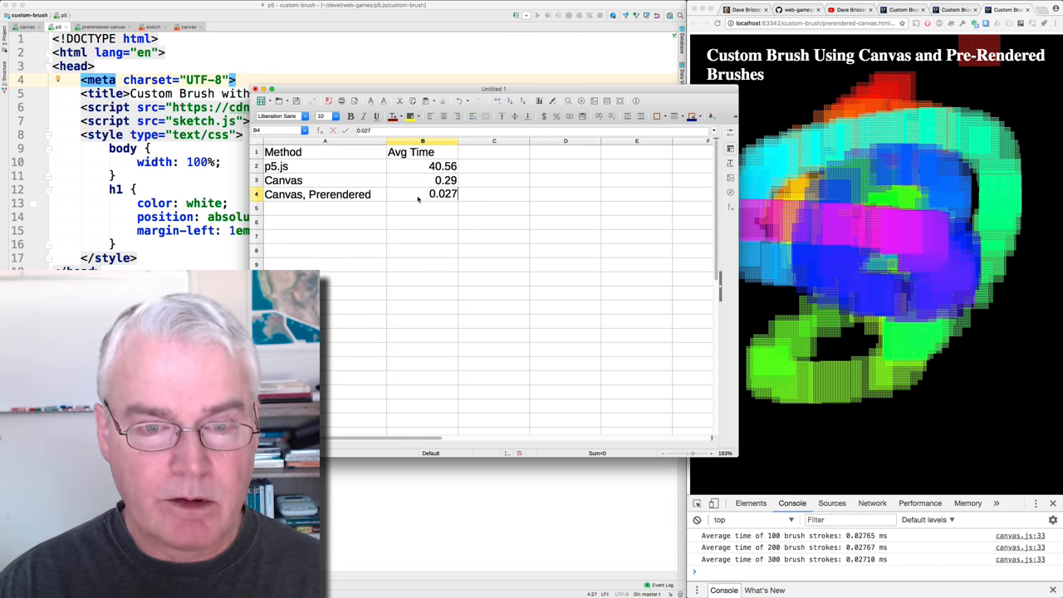
{"action": "left_click", "coordinate": [422, 193]}
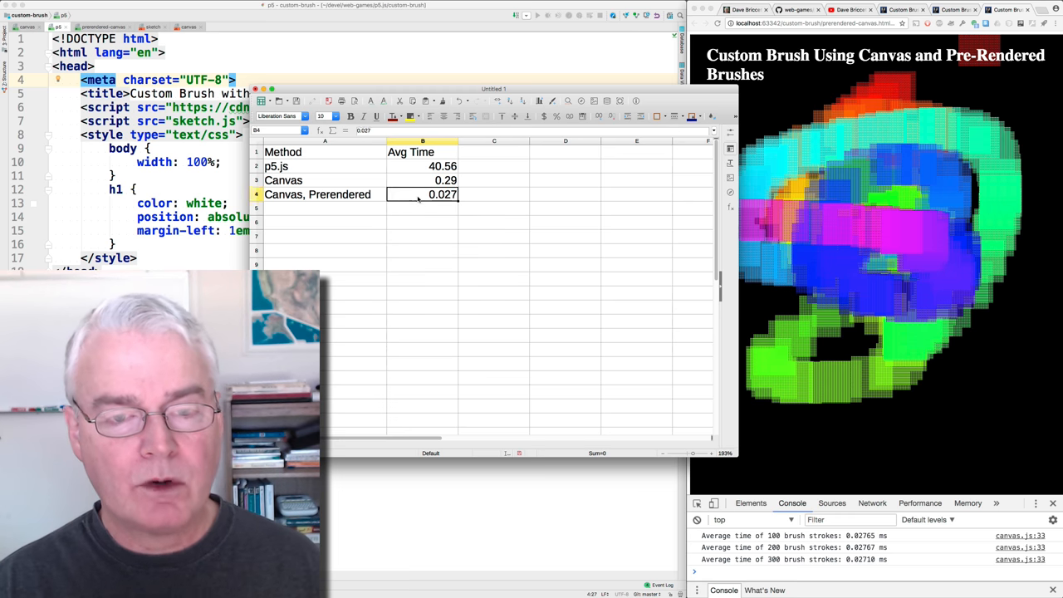
Step: Review the entered p5.js average value in the finished timing table
{"action": "left_click", "coordinate": [442, 166]}
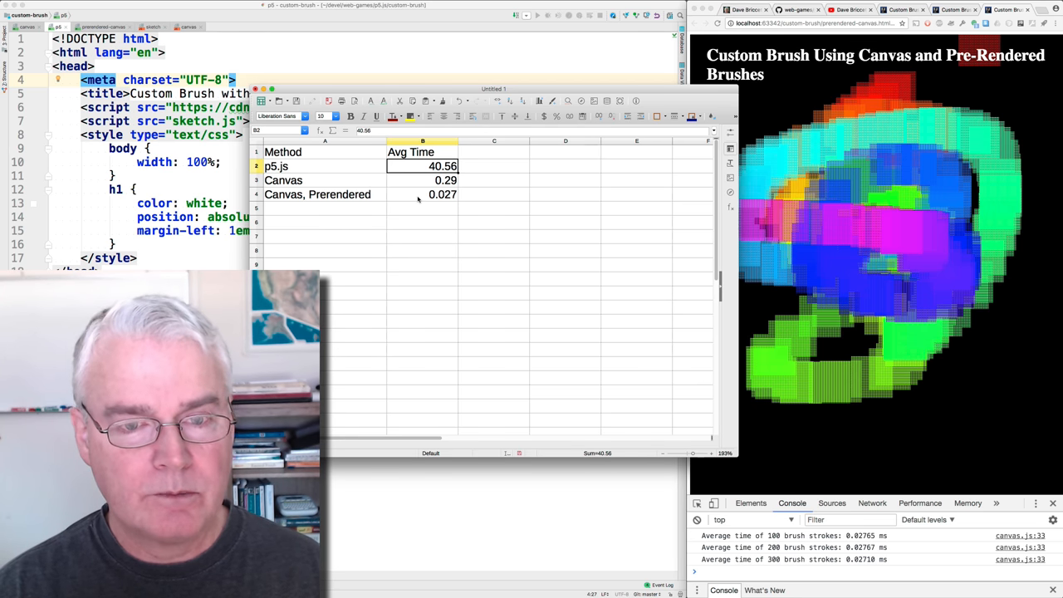
{"action": "left_click", "coordinate": [422, 180]}
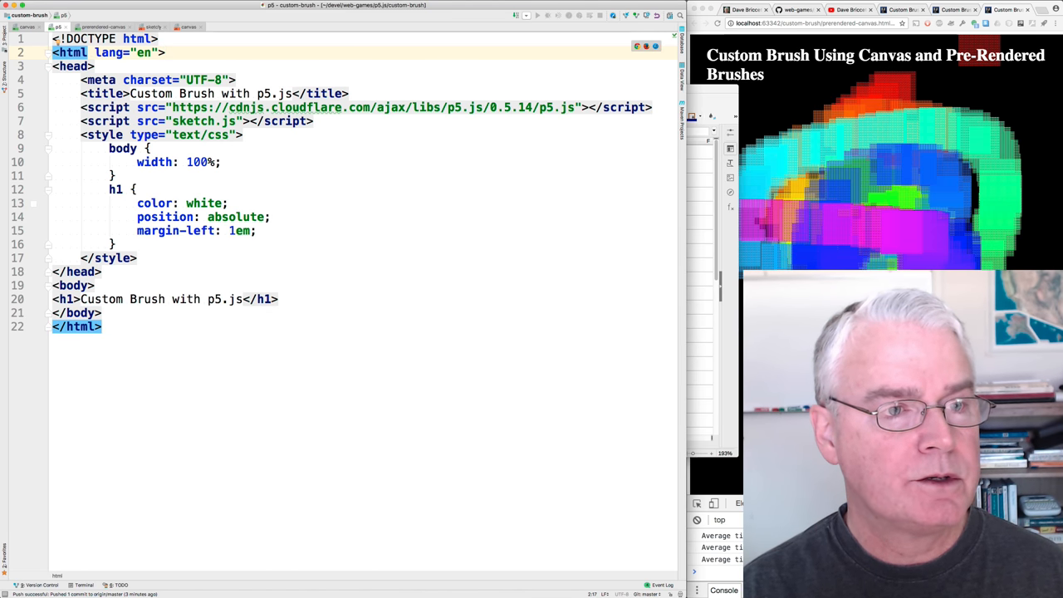
Step: Scroll through sketch.js's mouseMoved timing loop, then switch to canvas.js
{"action": "left_click", "coordinate": [153, 26]}
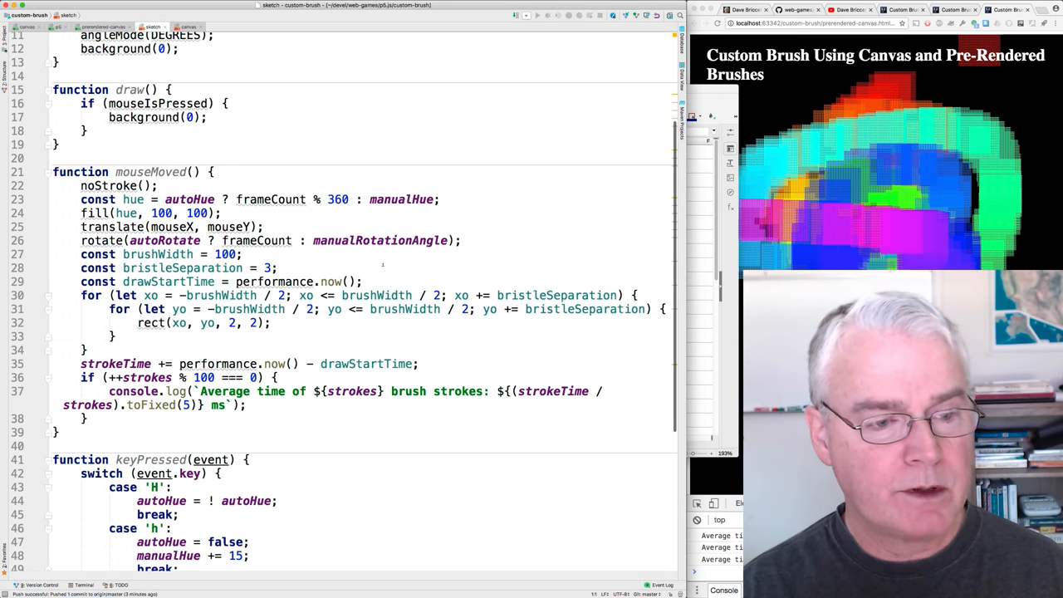
{"action": "scroll", "scroll_direction": "down", "scroll_amount": 3}
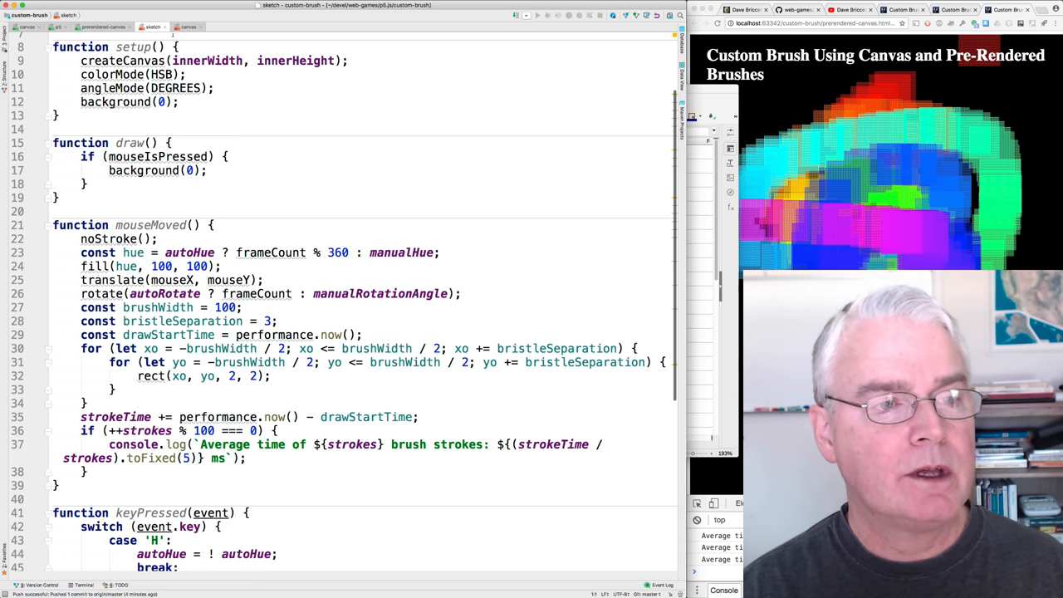
{"action": "left_click", "coordinate": [189, 27]}
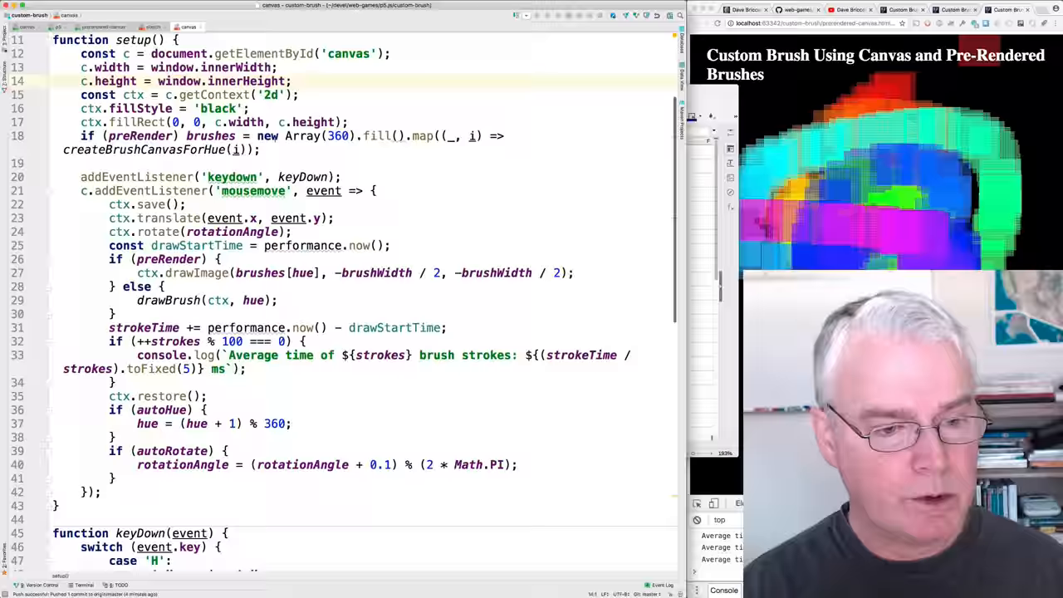
{"action": "scroll", "scroll_direction": "up", "scroll_amount": 3}
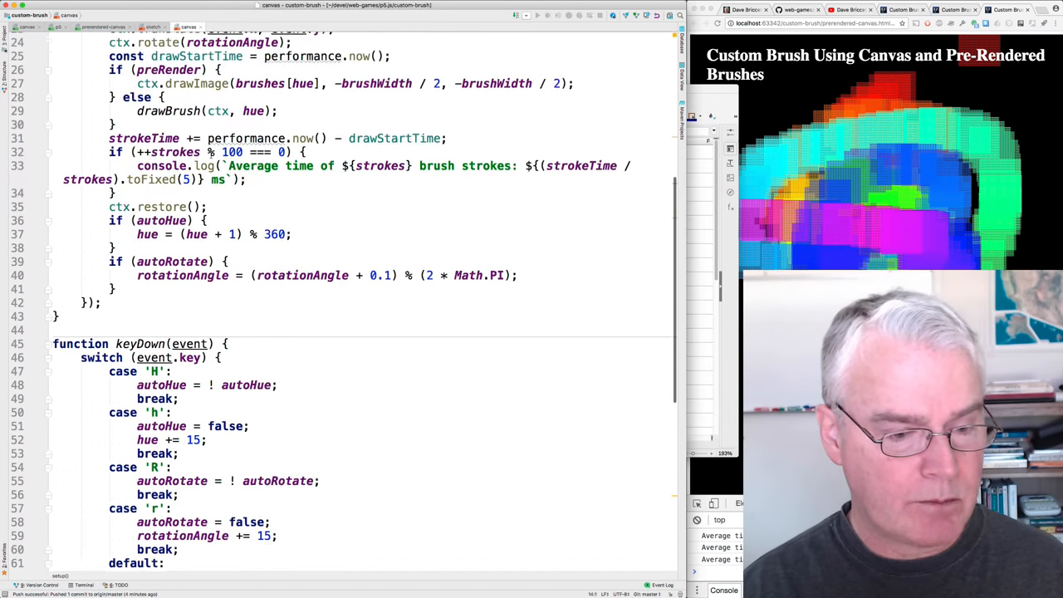
{"action": "scroll", "scroll_direction": "down", "scroll_amount": 3}
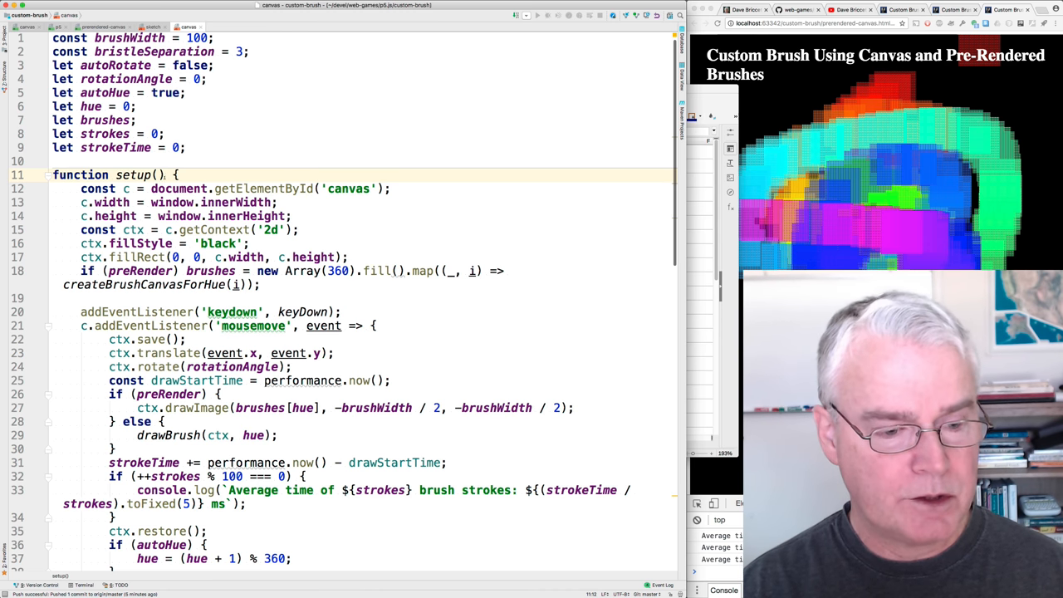
{"action": "scroll", "scroll_direction": "down", "scroll_amount": 3}
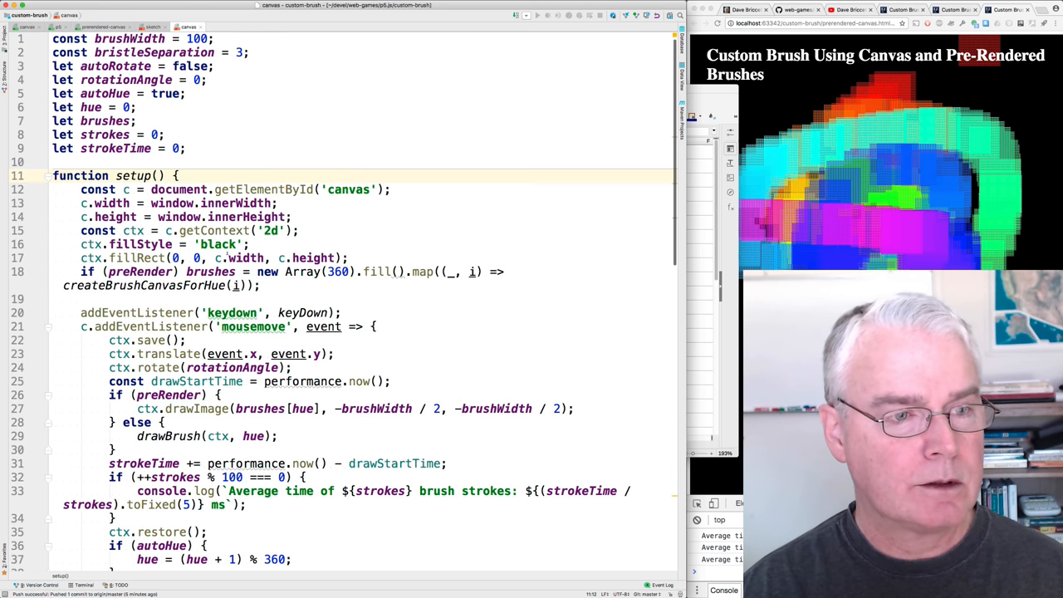
{"action": "scroll", "scroll_direction": "down", "scroll_amount": 3}
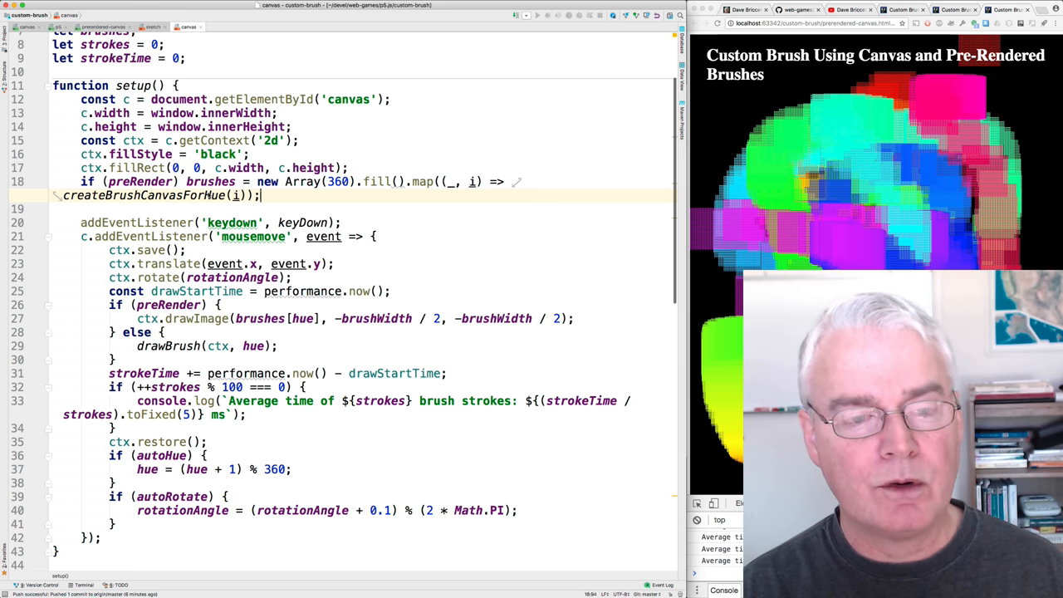
{"action": "mouse_move", "coordinate": [312, 196]}
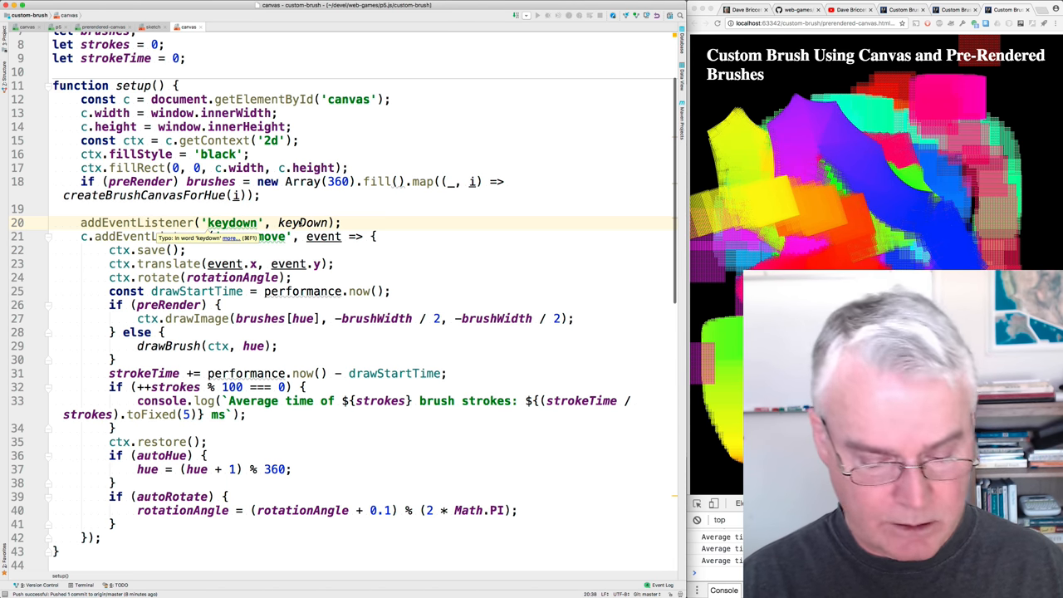
{"action": "scroll", "scroll_direction": "down", "scroll_amount": 3}
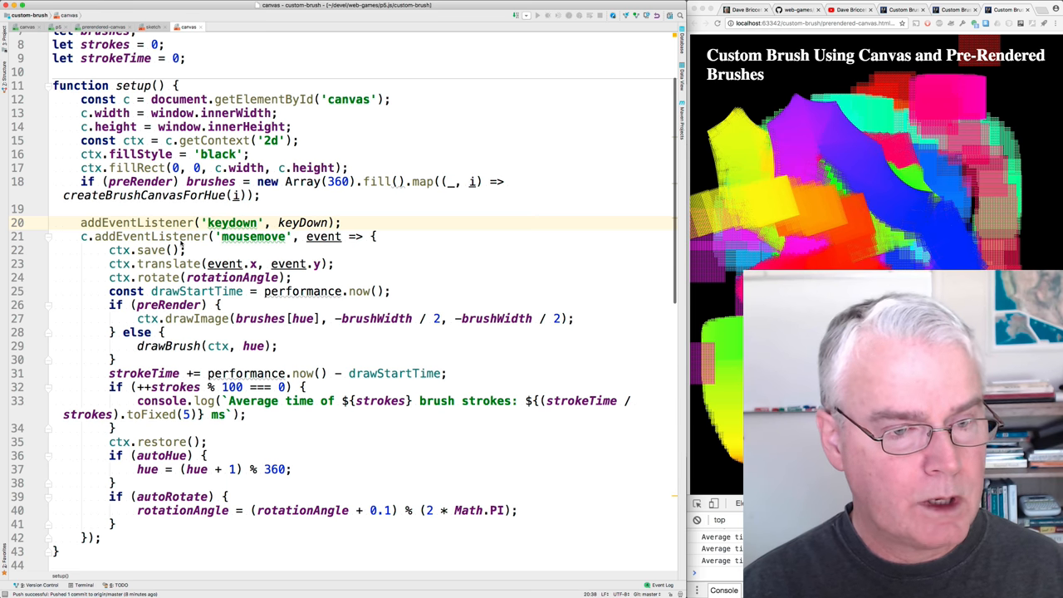
{"action": "left_click", "coordinate": [253, 235]}
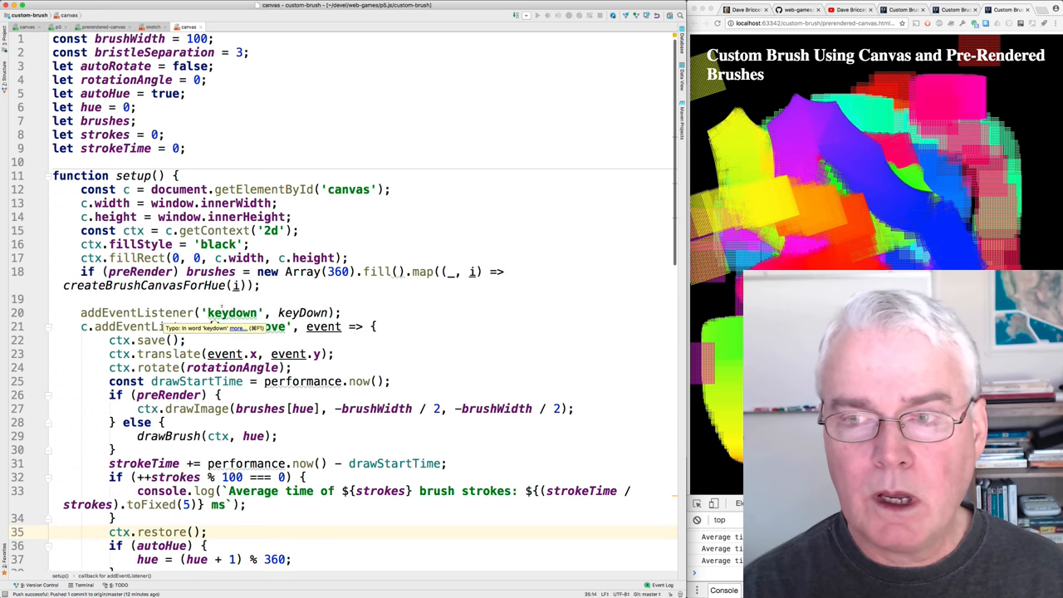
Step: Insert a column chart from the Method and Avg Time table A1:B4
{"action": "key", "text": "cmd+tab"}
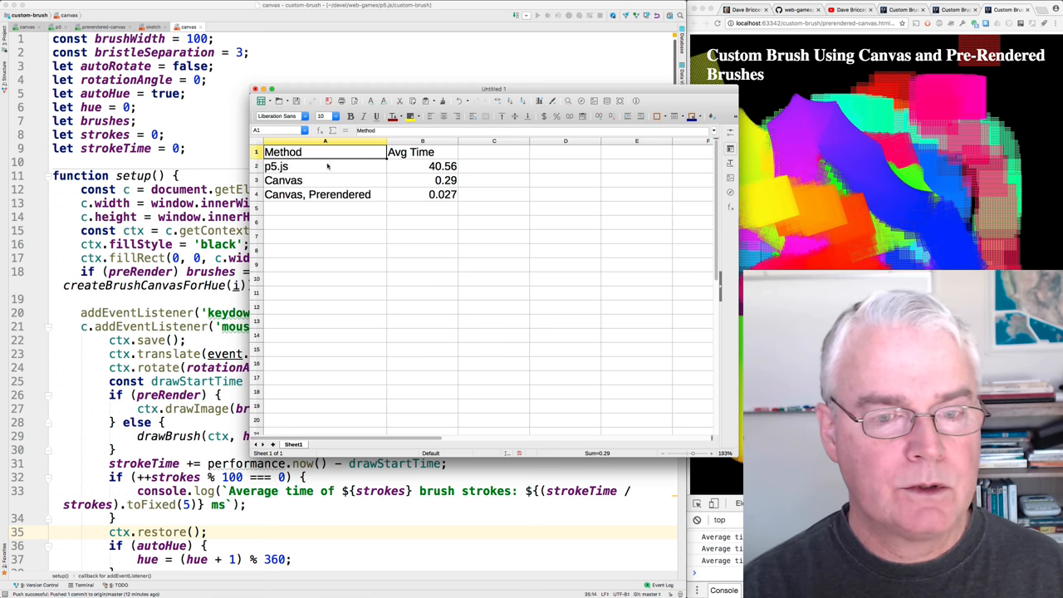
{"action": "left_click_drag", "start_coordinate": [283, 153], "coordinate": [442, 194]}
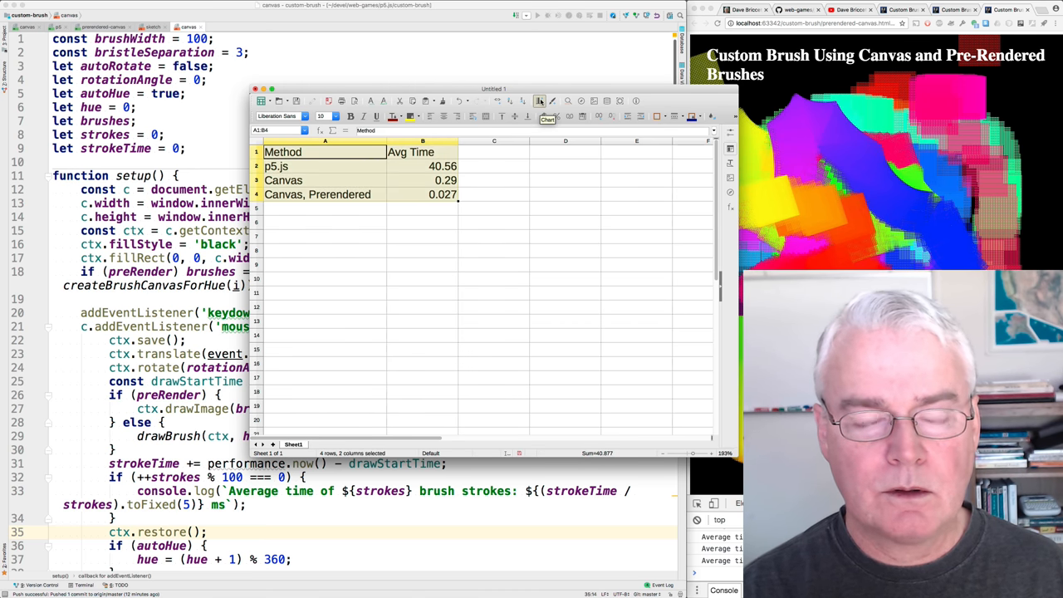
{"action": "left_click", "coordinate": [538, 101]}
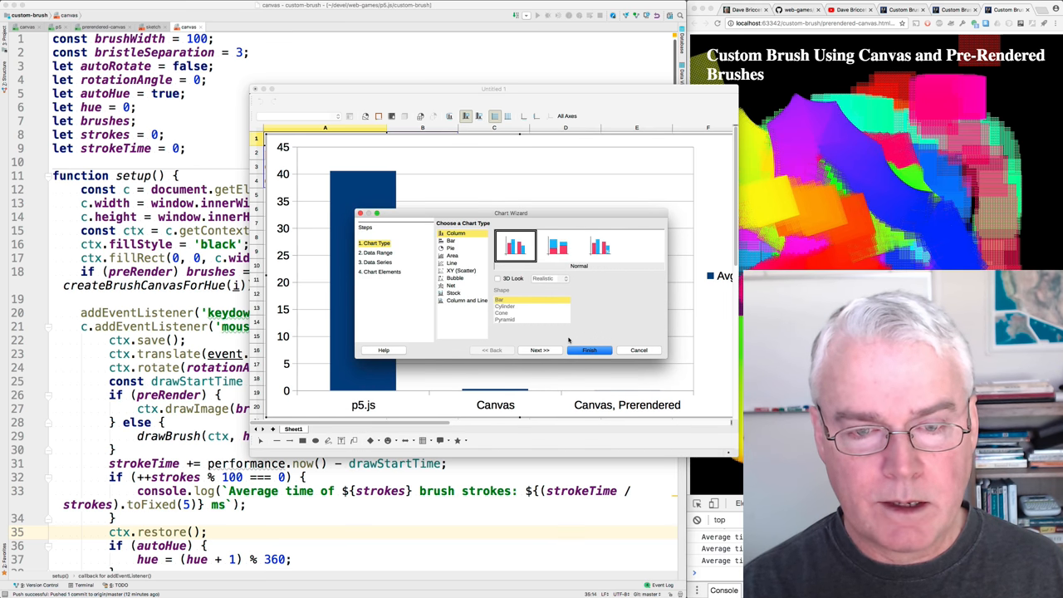
{"action": "left_click", "coordinate": [540, 349]}
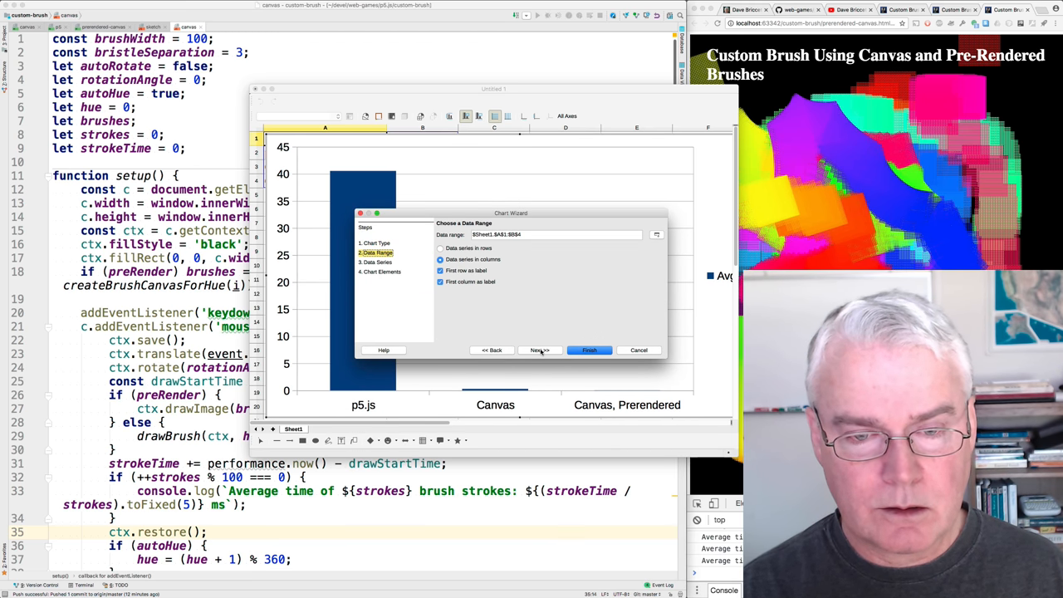
{"action": "left_click", "coordinate": [590, 349]}
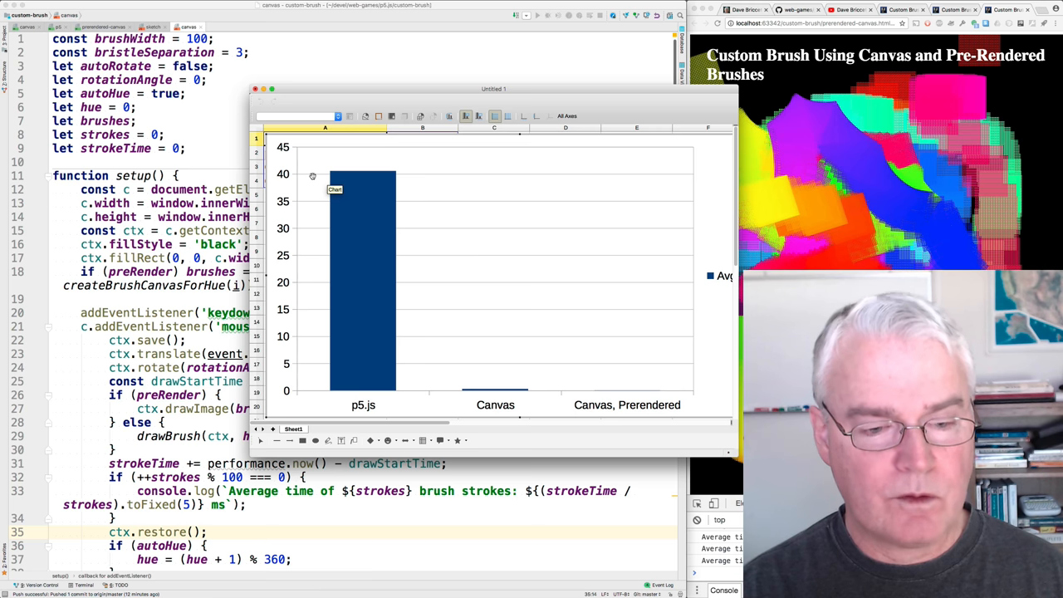
{"action": "mouse_move", "coordinate": [414, 316]}
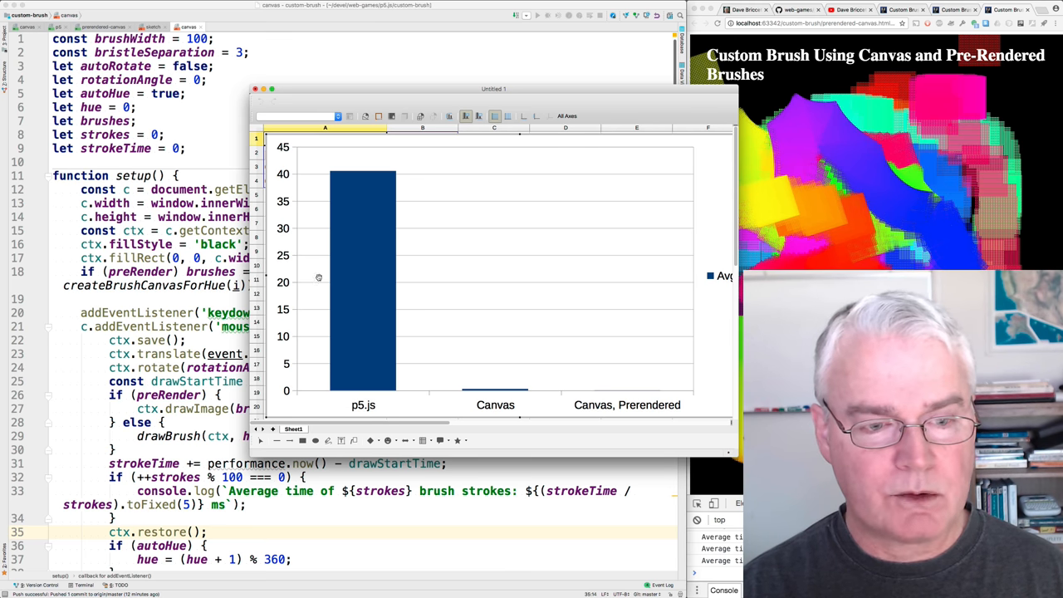
Step: Format the chart's vertical axis to use a logarithmic scale
{"action": "right_click", "coordinate": [319, 278]}
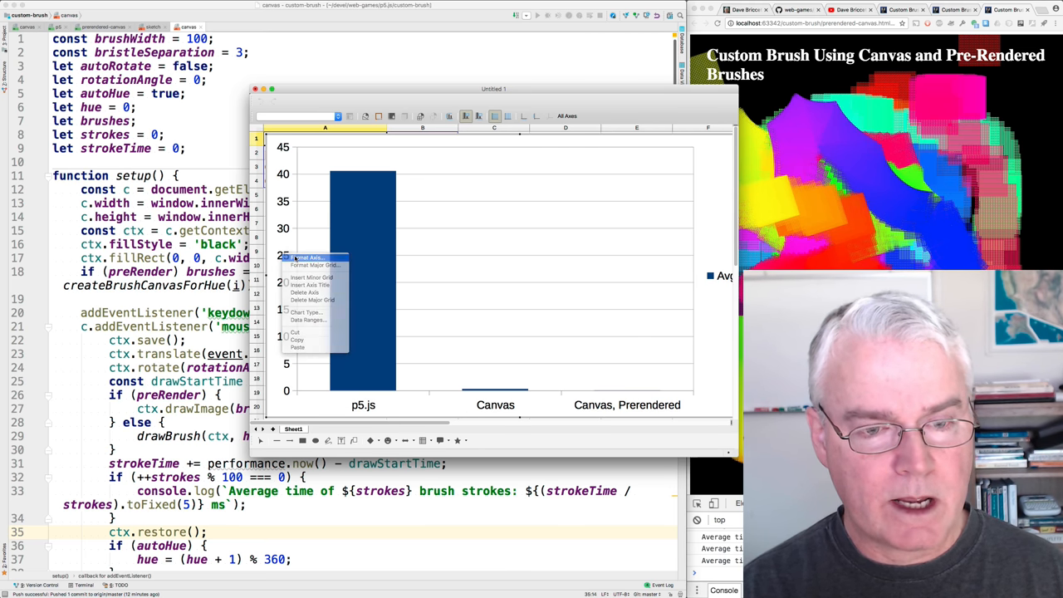
{"action": "left_click", "coordinate": [312, 258]}
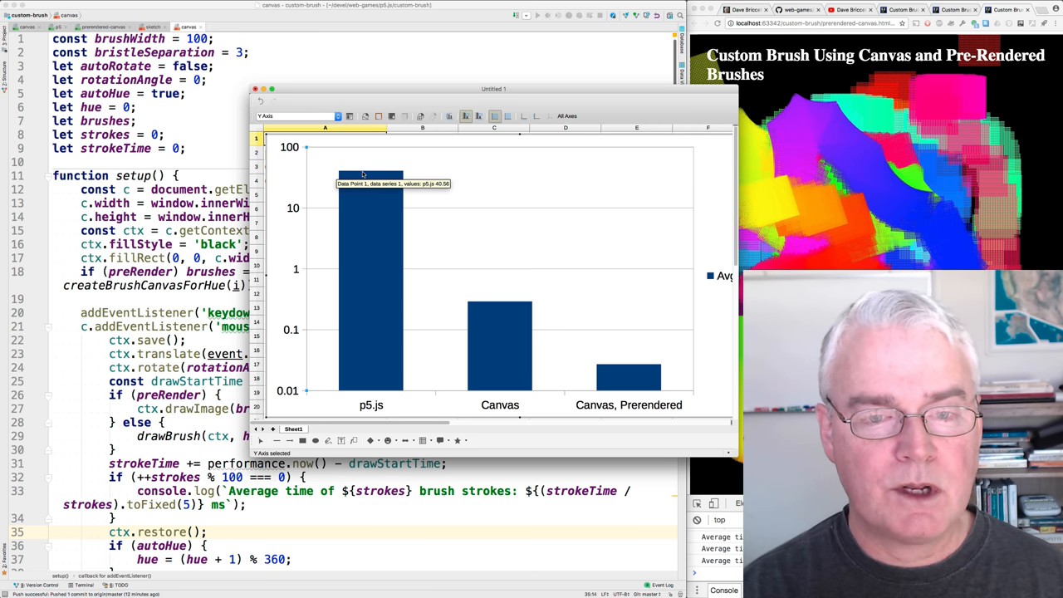
{"action": "mouse_move", "coordinate": [490, 324]}
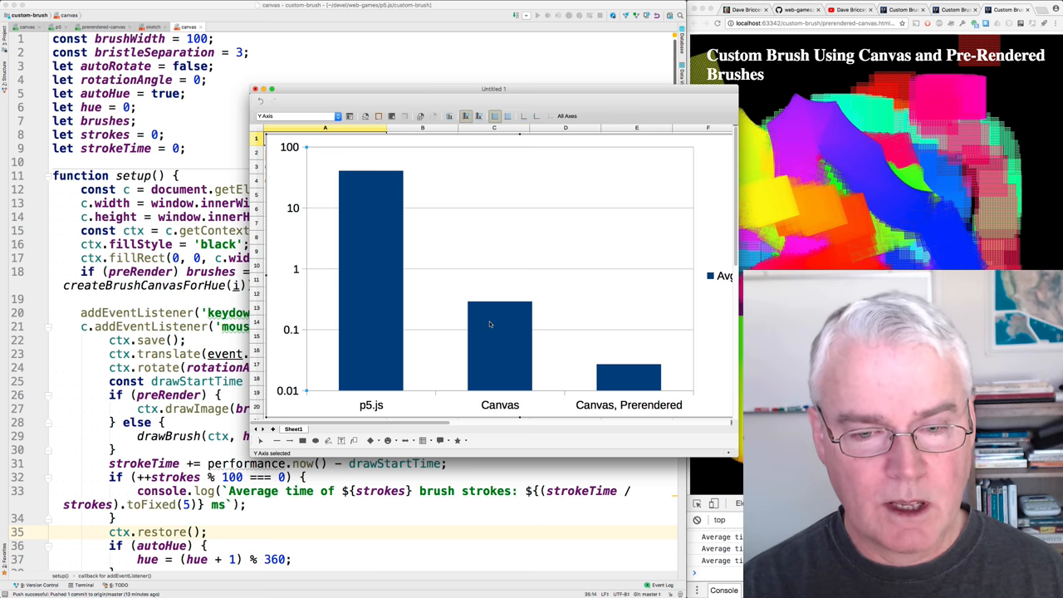
{"action": "mouse_move", "coordinate": [493, 314]}
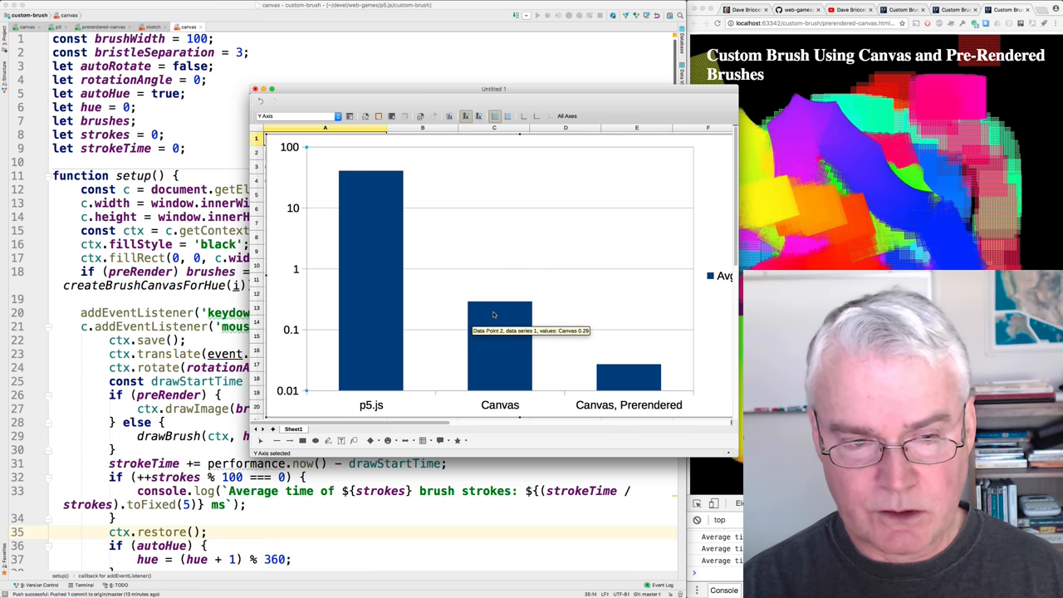